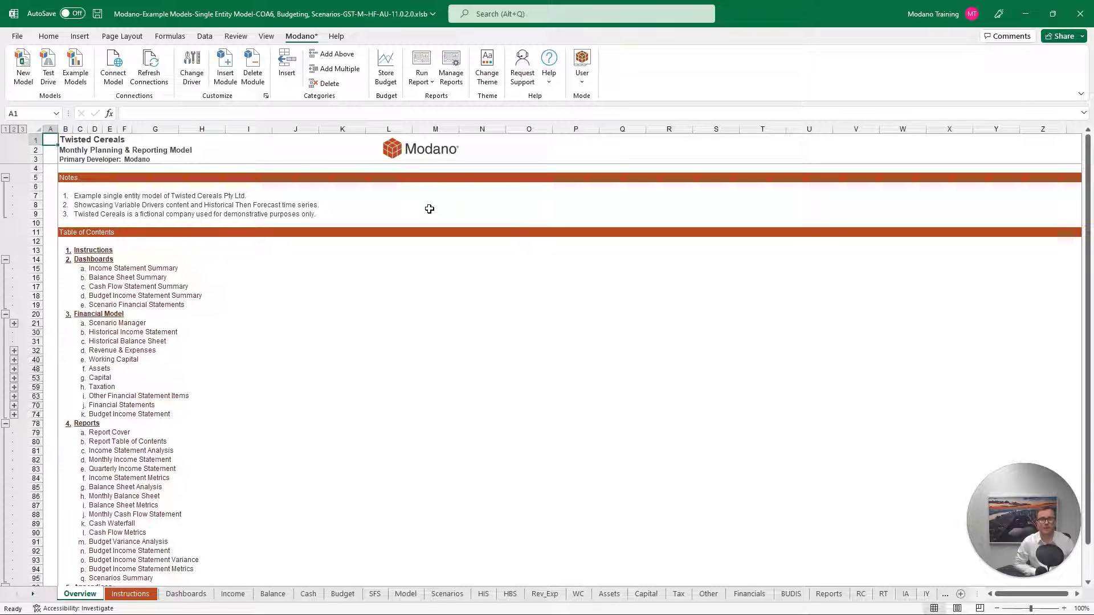
mouse_move(114, 371)
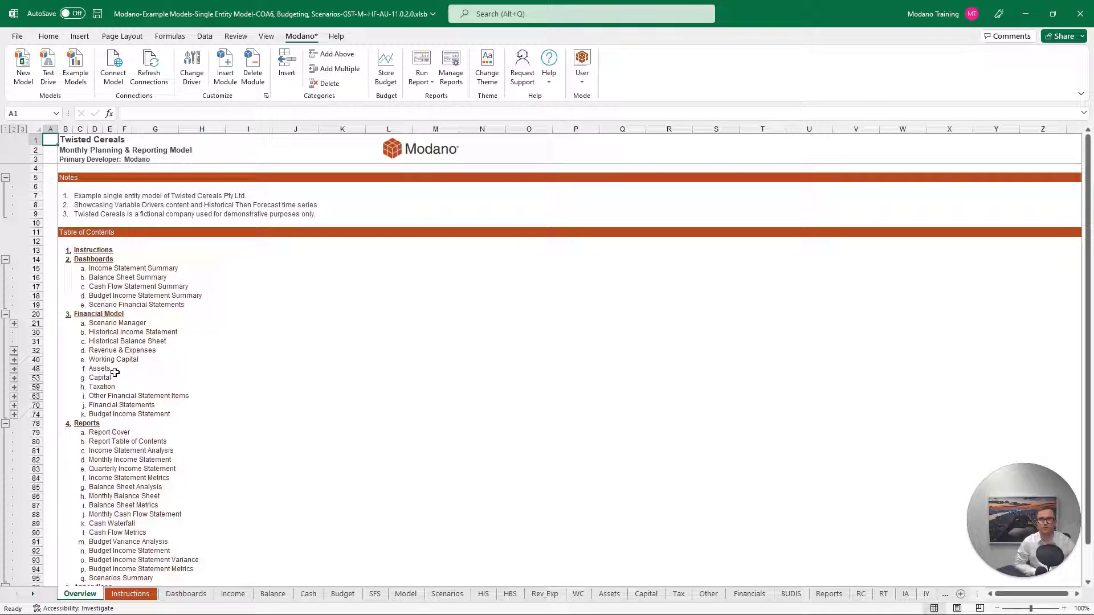
Jump from the table of contents to the Assets worksheet showing capex and fixed asset schedules
left_click(608, 593)
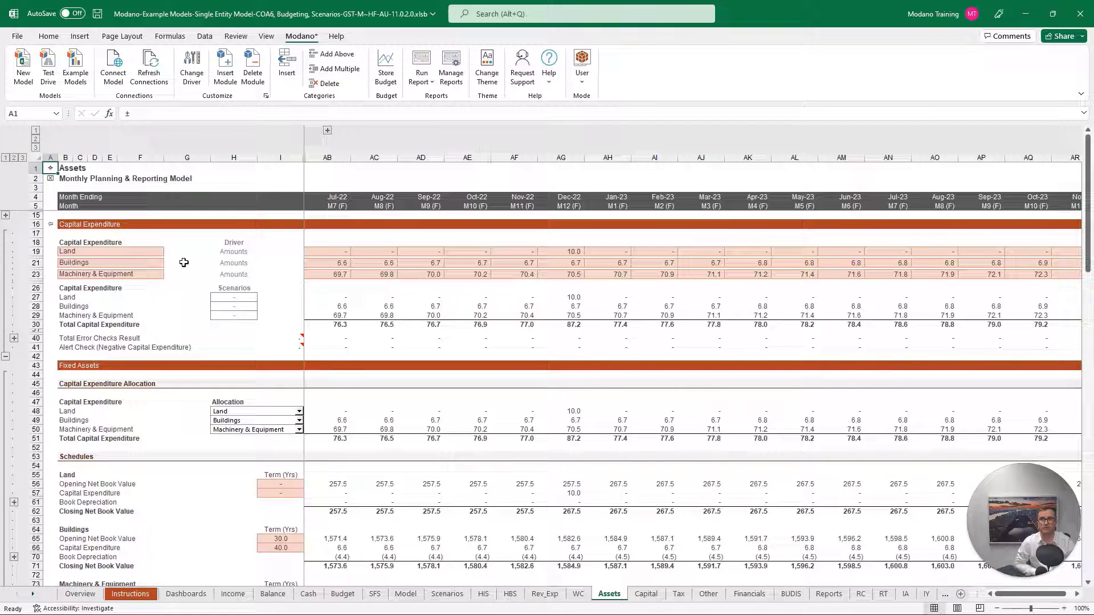
mouse_move(176, 275)
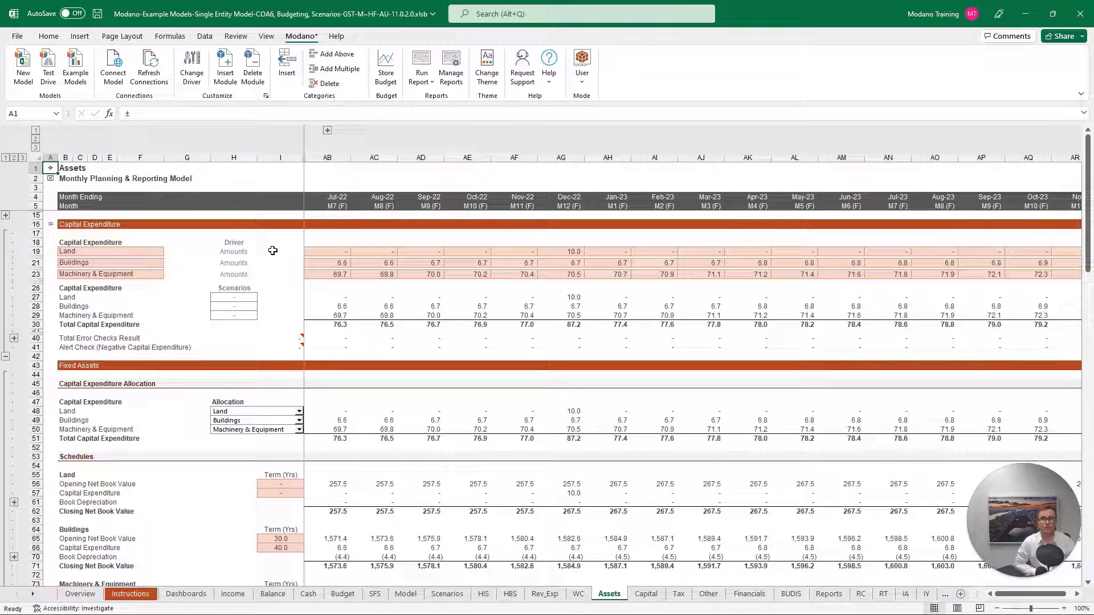
mouse_move(275, 279)
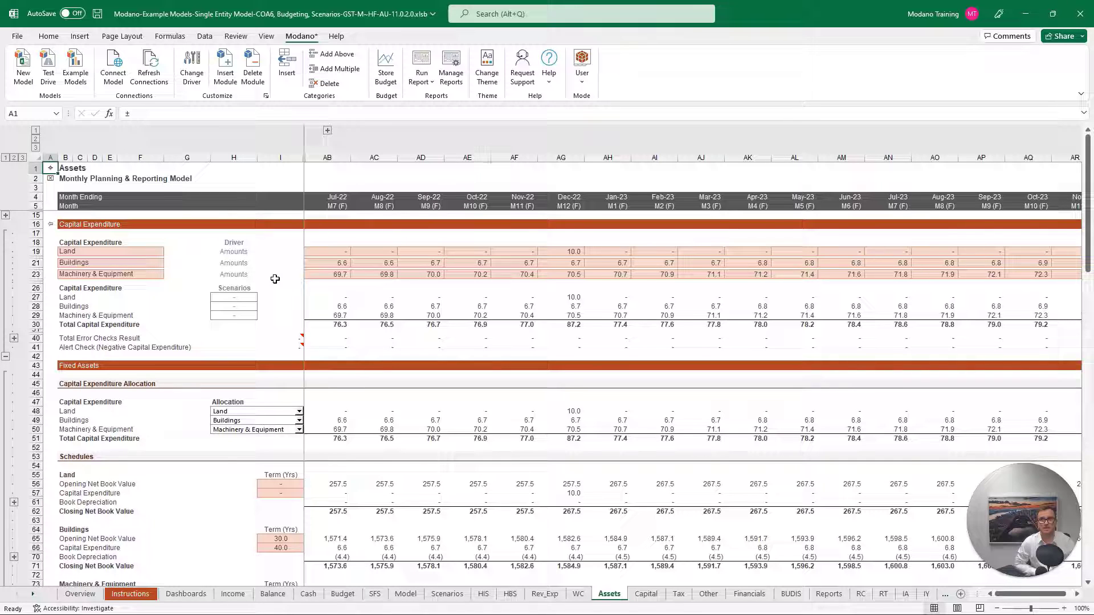
mouse_move(301, 275)
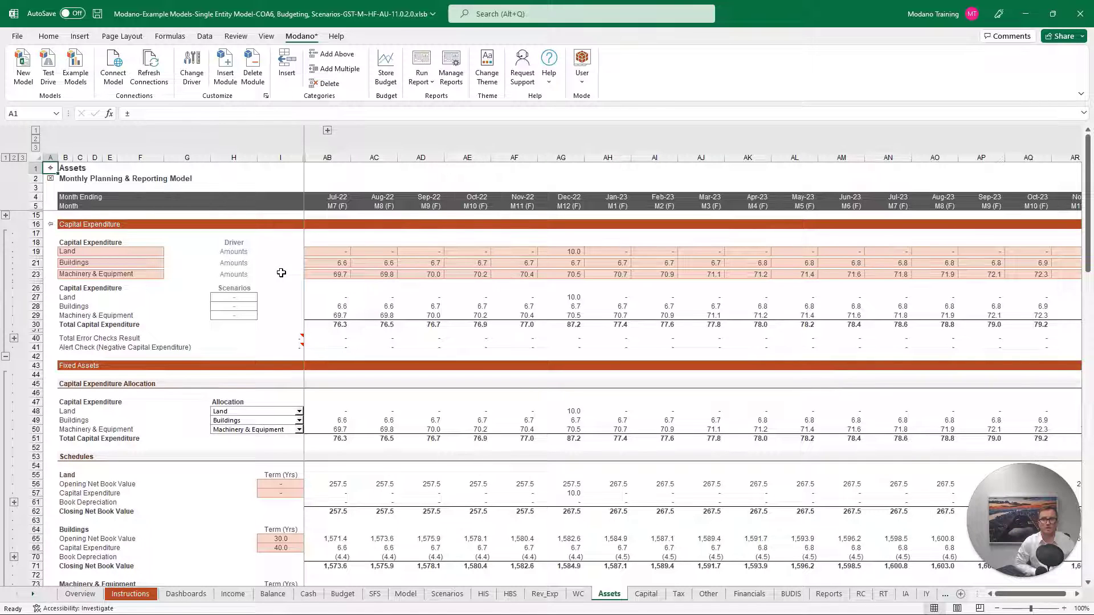
mouse_move(554, 251)
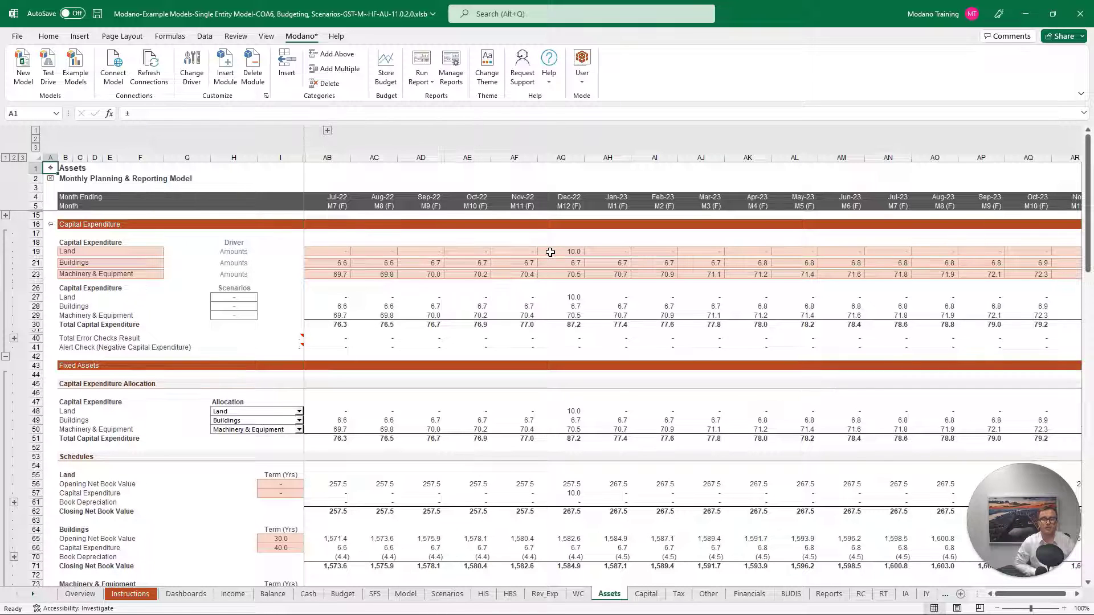
mouse_move(551, 406)
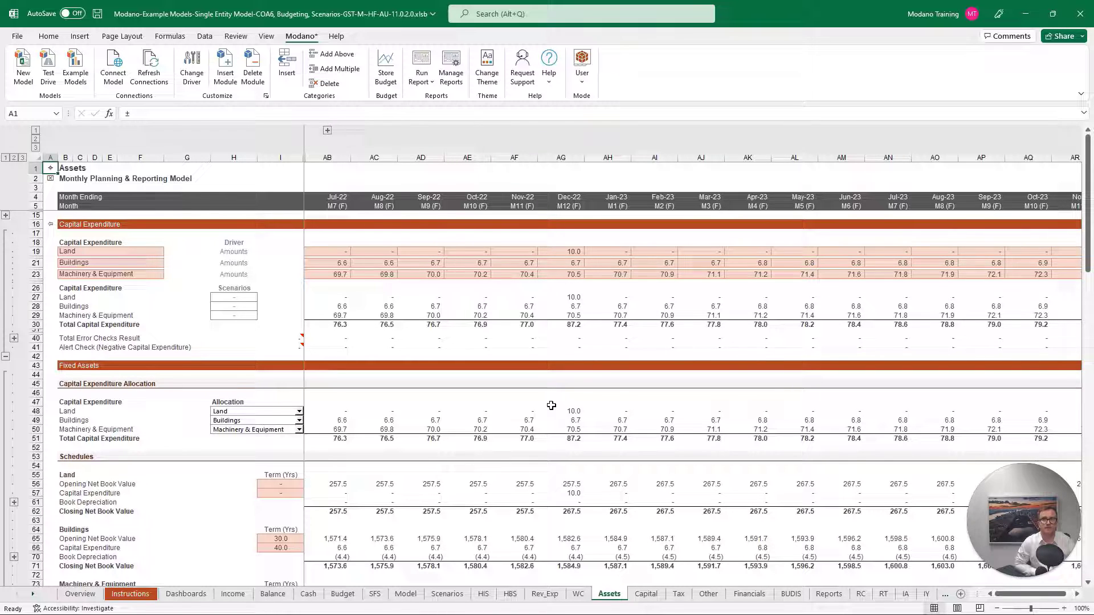